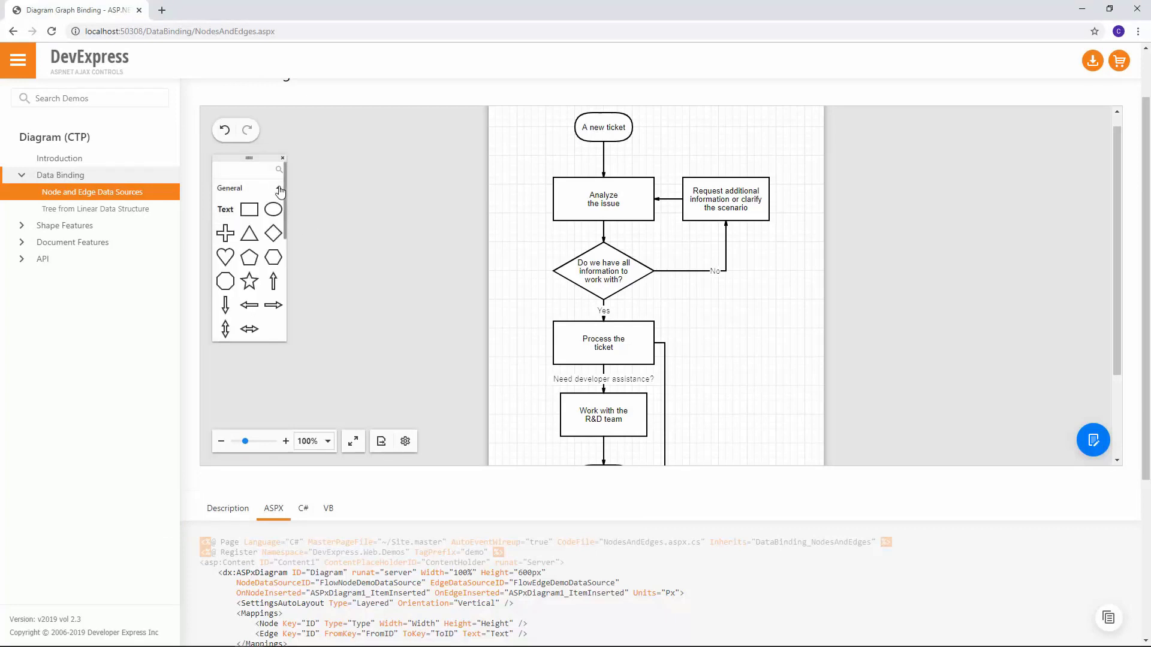
Browse the Custom Shapes demo under Shape Features and try selecting the Mobile device shape
left_click(65, 226)
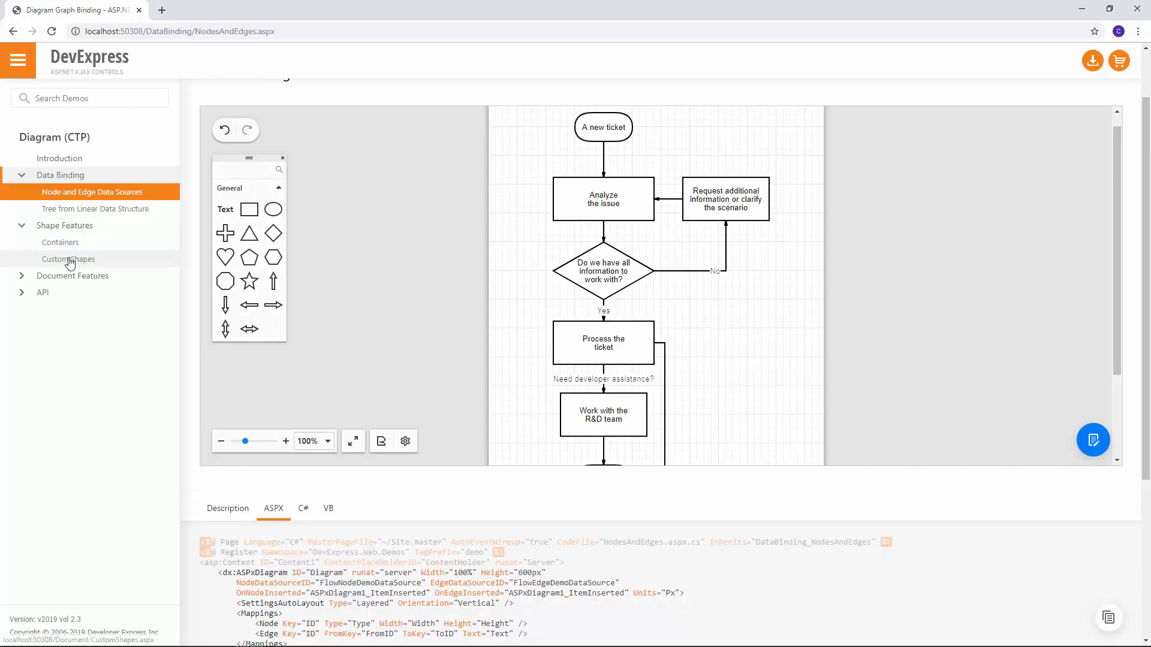
left_click(68, 259)
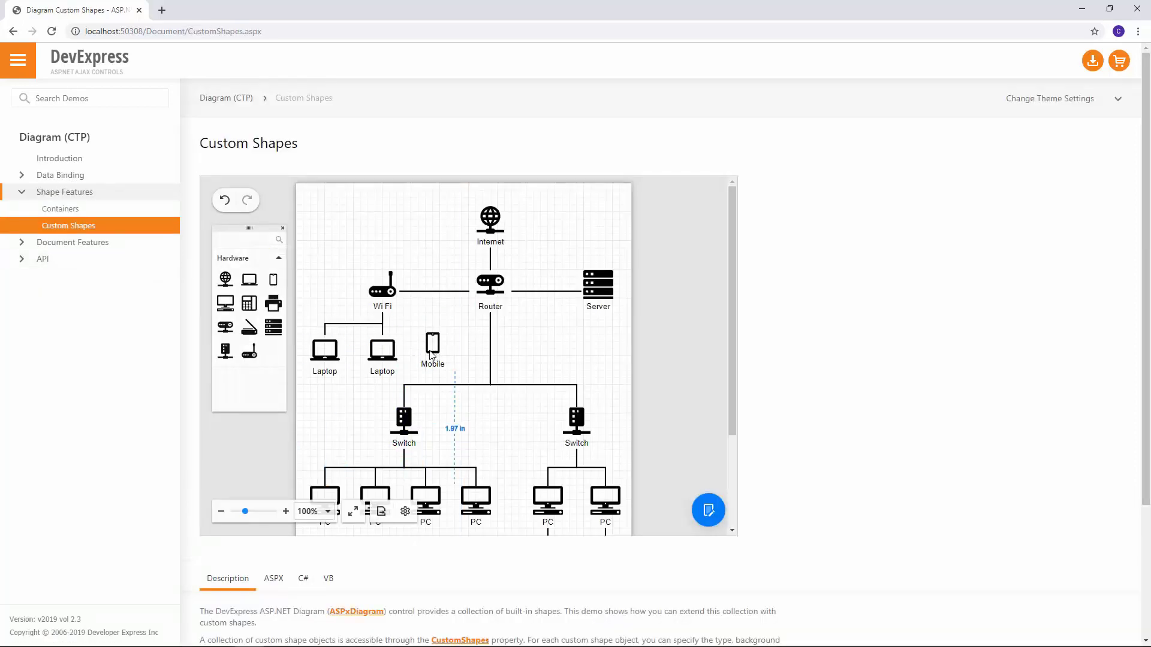
left_click(432, 345)
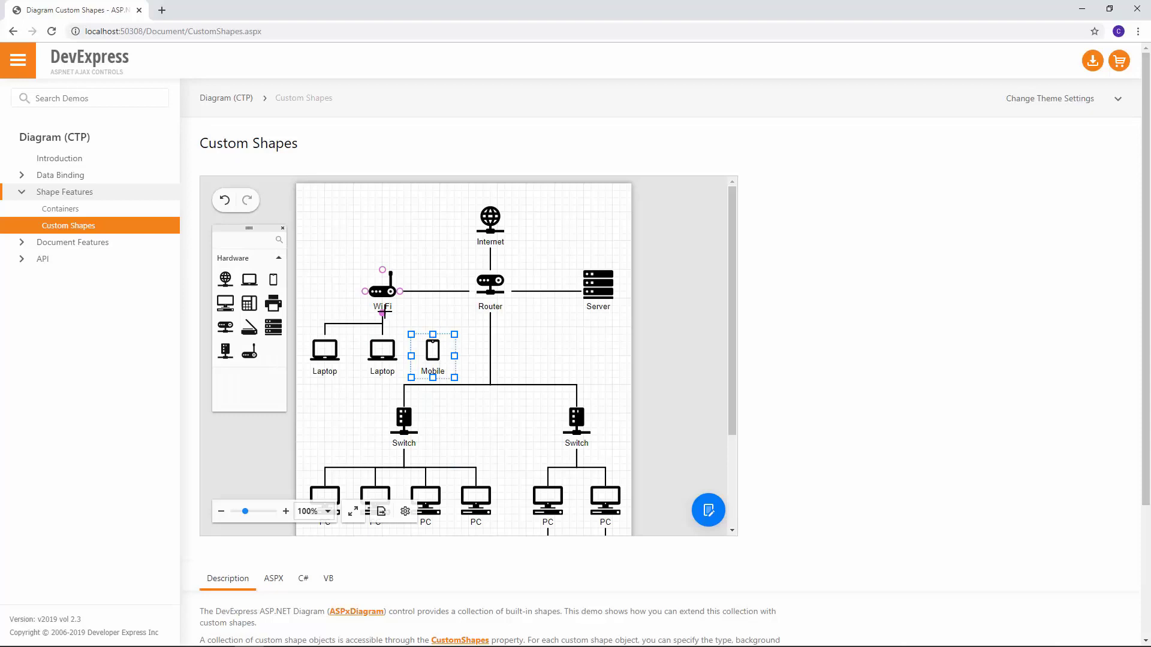
left_click(472, 335)
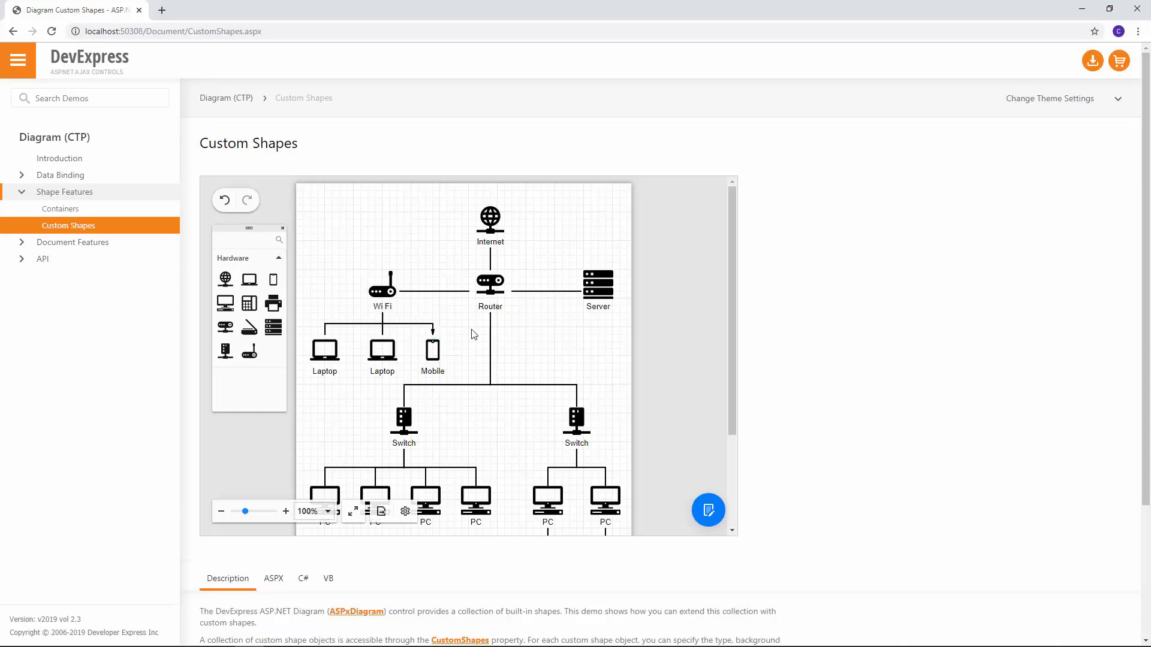
Switch to the Containers demo and select an element on its diagram
left_click(62, 208)
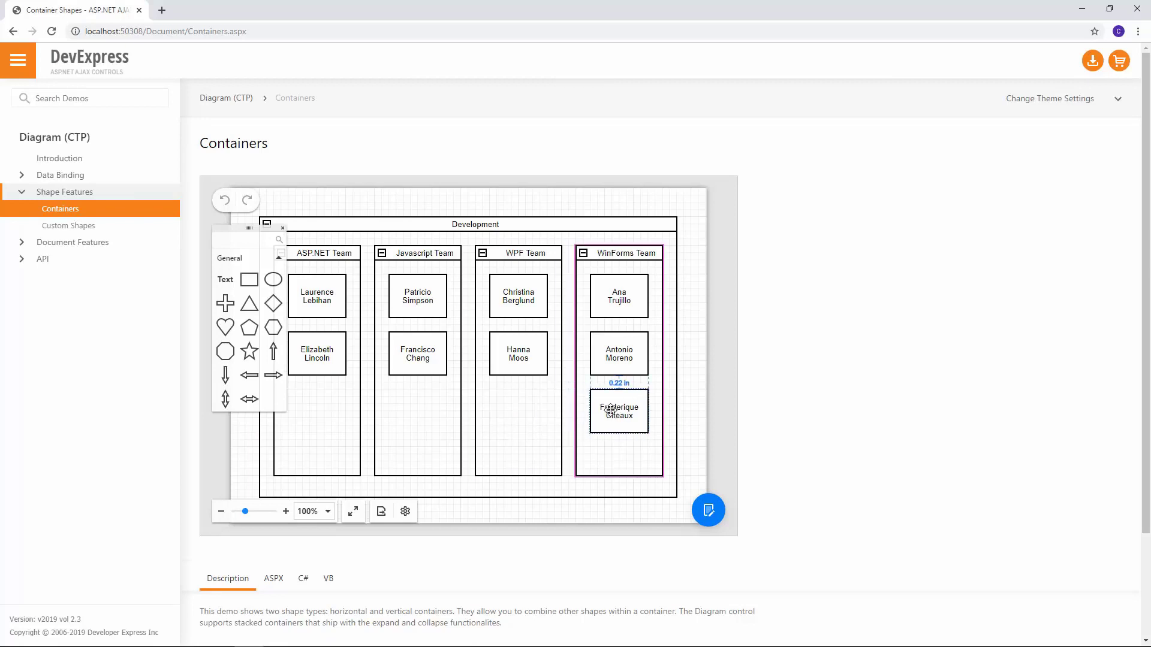
left_click(517, 253)
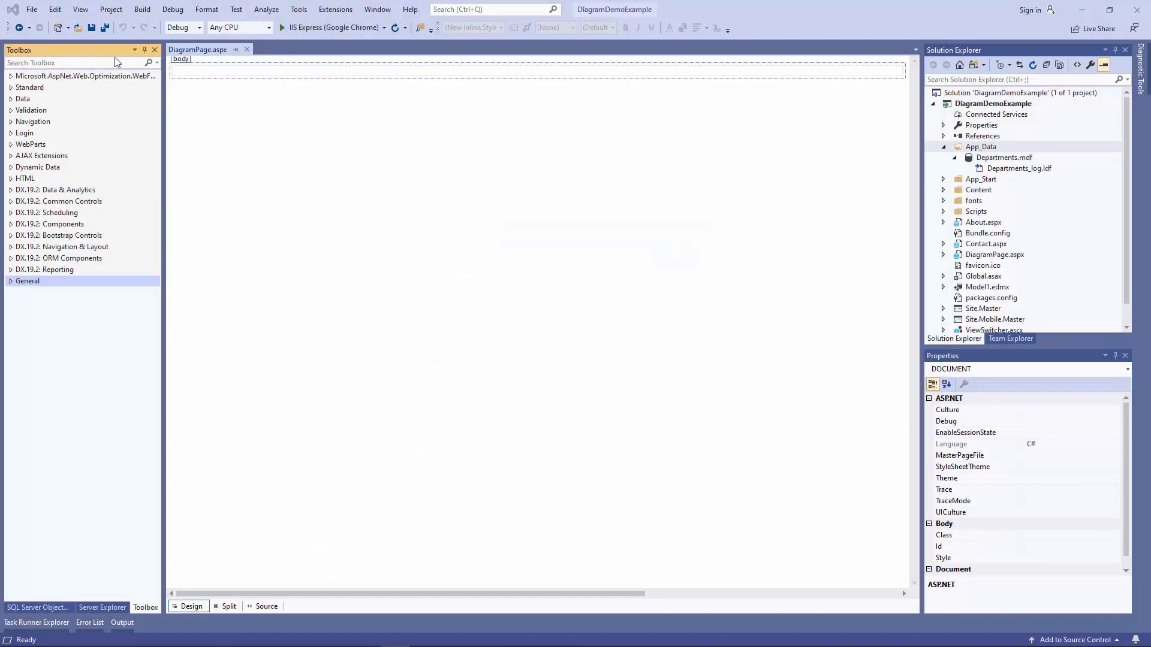
Find the ASPxDiagram control in the Toolbox by searching 'diag'
type("diag")
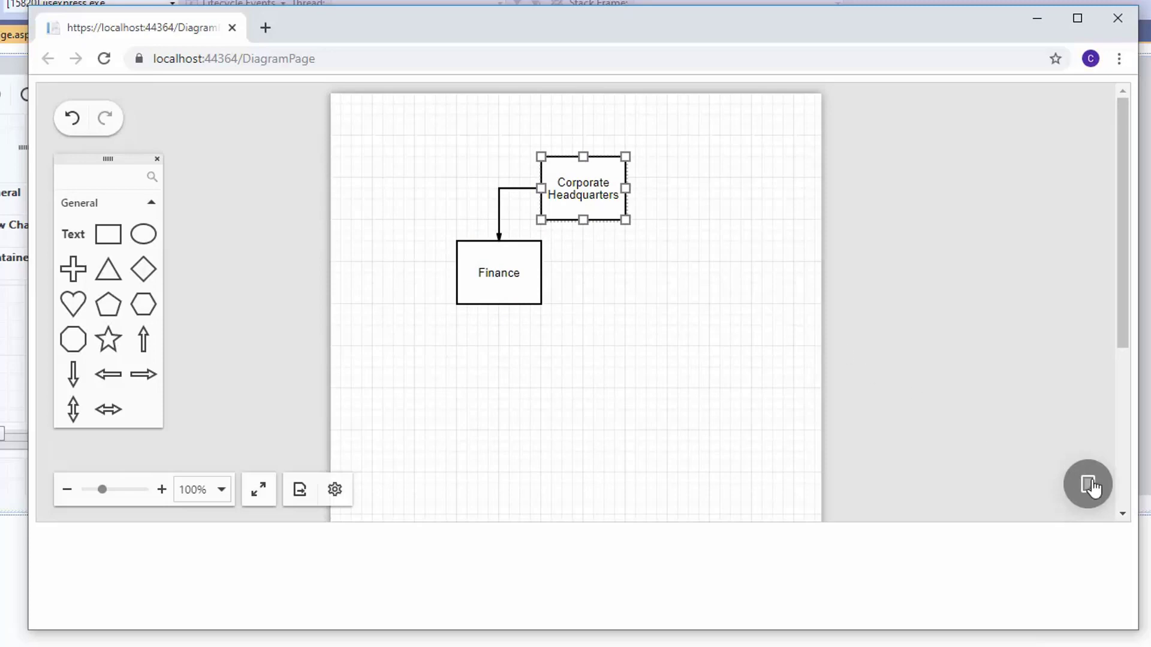
Bold the Corporate Headquarters label, then review the Page settings and orientation choices
left_click(1087, 483)
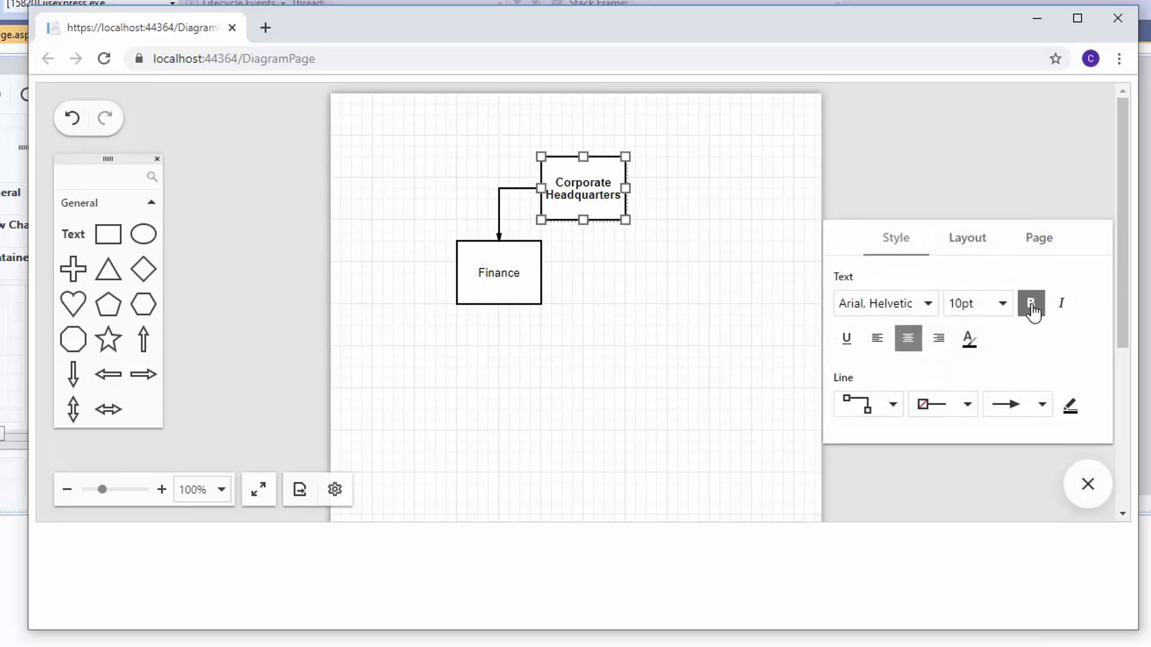
left_click(1038, 237)
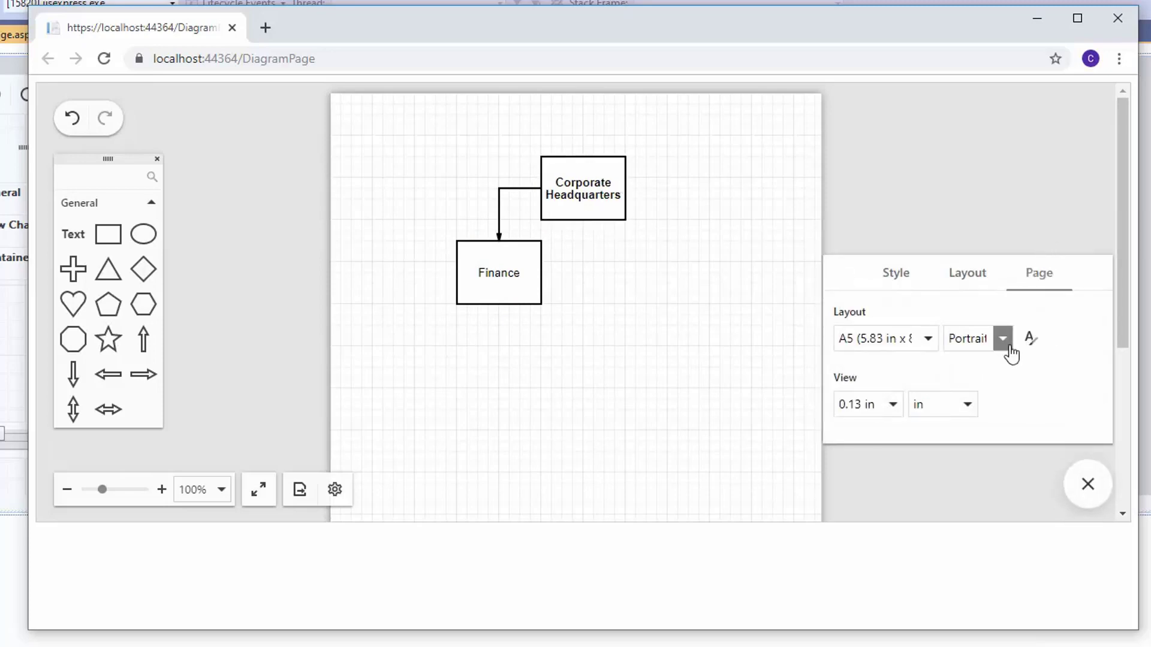
left_click(1029, 338)
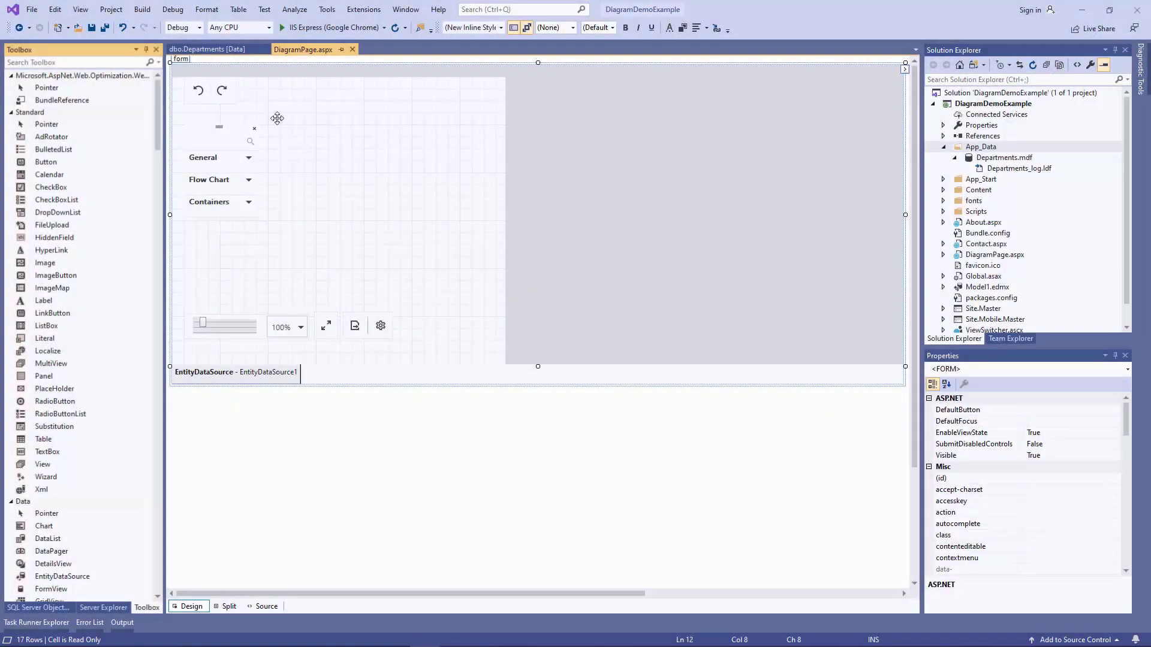
Check the Departments table rows and bind the diagram nodes to EntityDataSource1
left_click(205, 49)
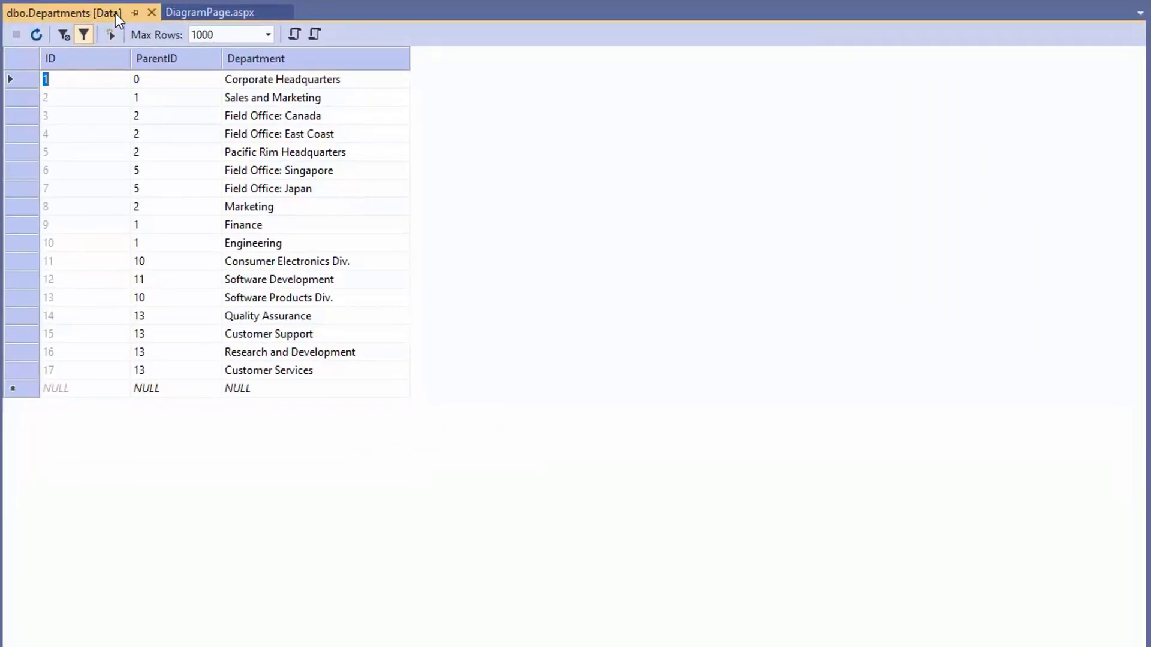
left_click(211, 12)
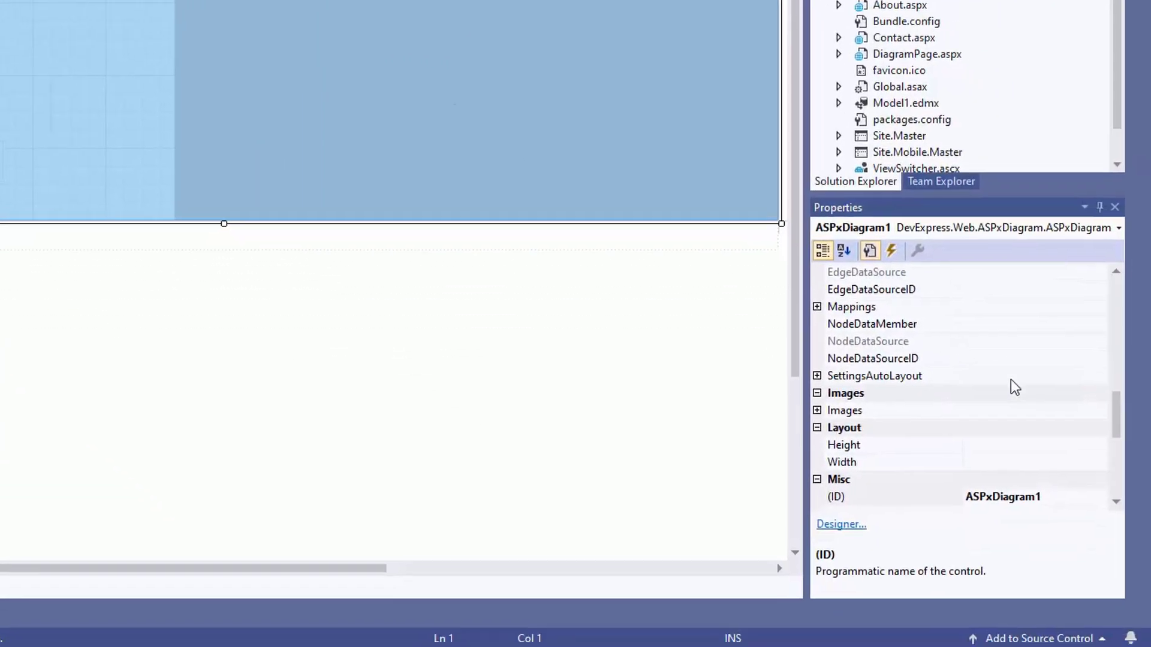
left_click(1097, 356)
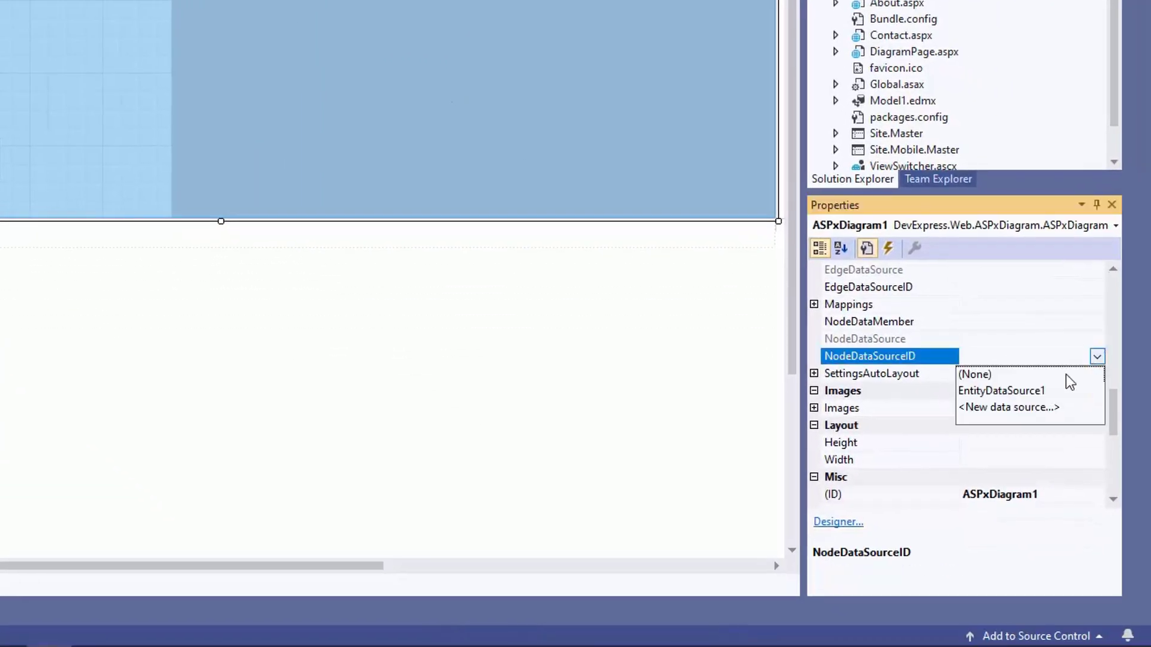
left_click(1000, 389)
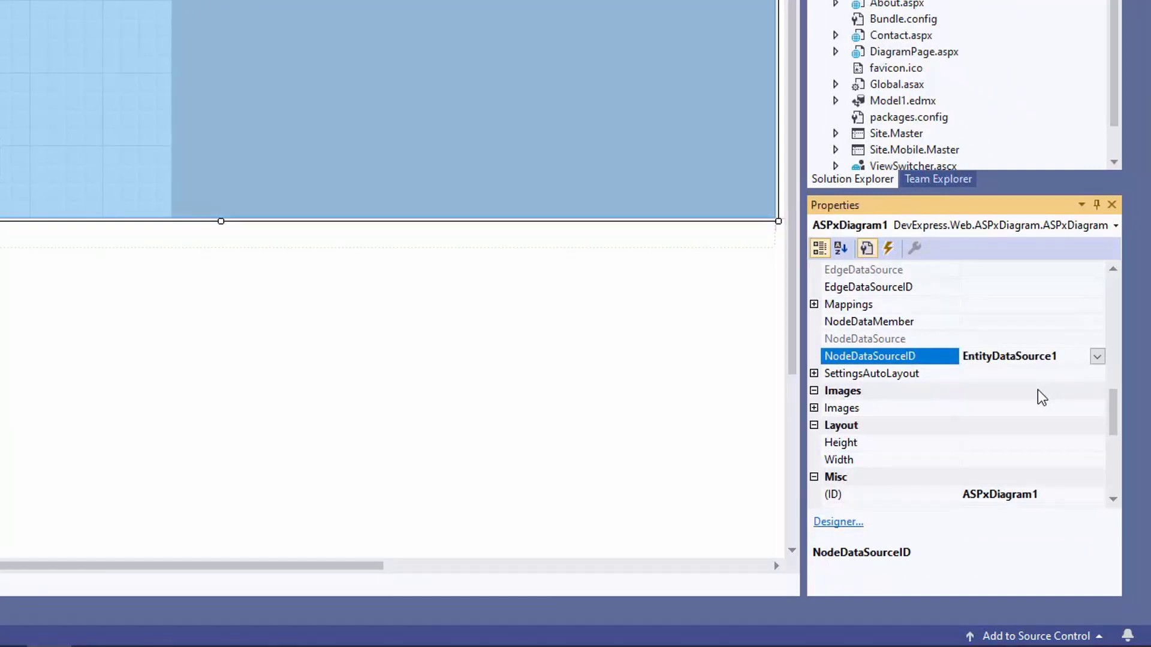
Map the node Key, ParentKey to ParentID and Text fields, naming a node 'Department1'
left_click(826, 338)
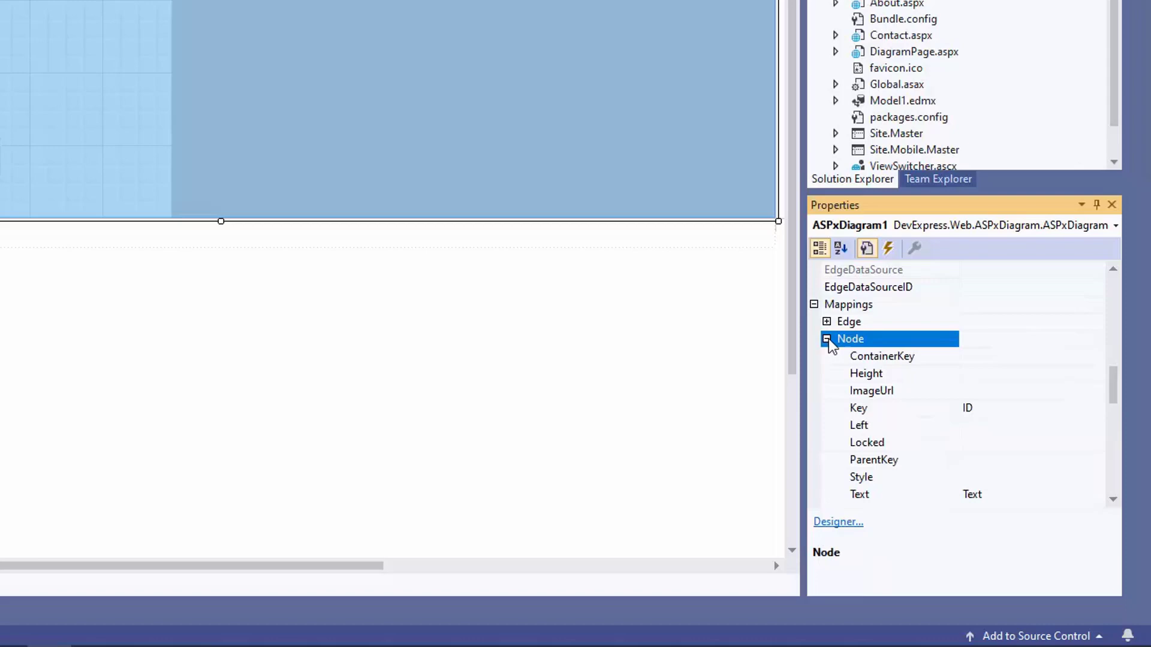
left_click(859, 408)
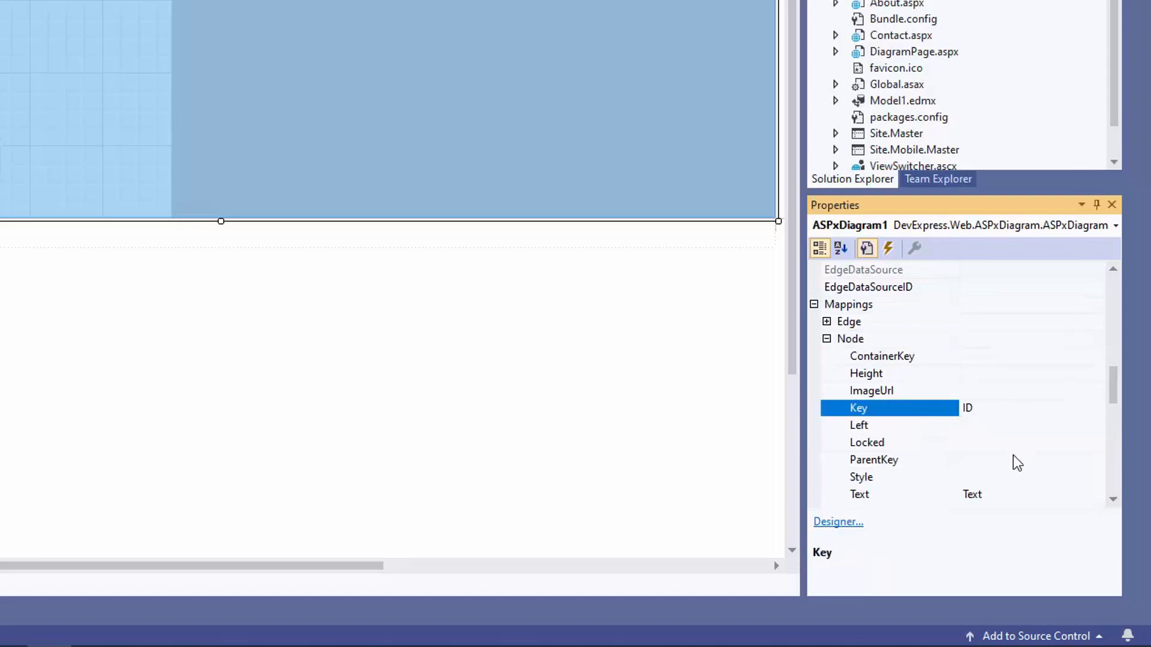
left_click(874, 459)
type("ParentID")
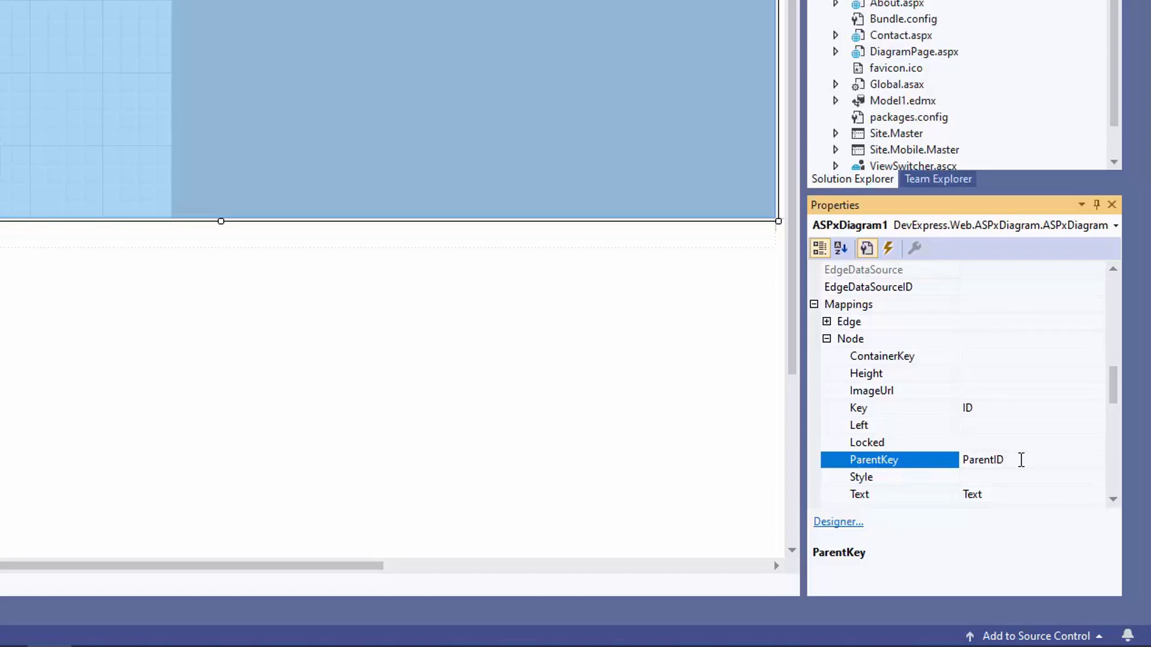
mouse_move(1007, 533)
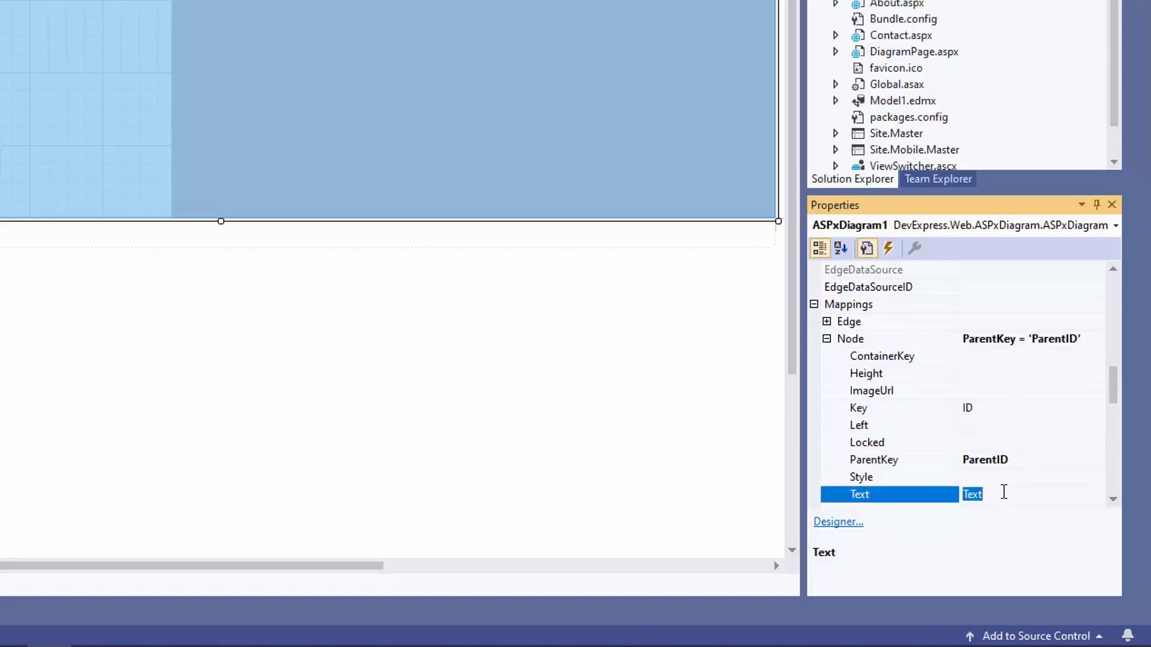
type("Department1")
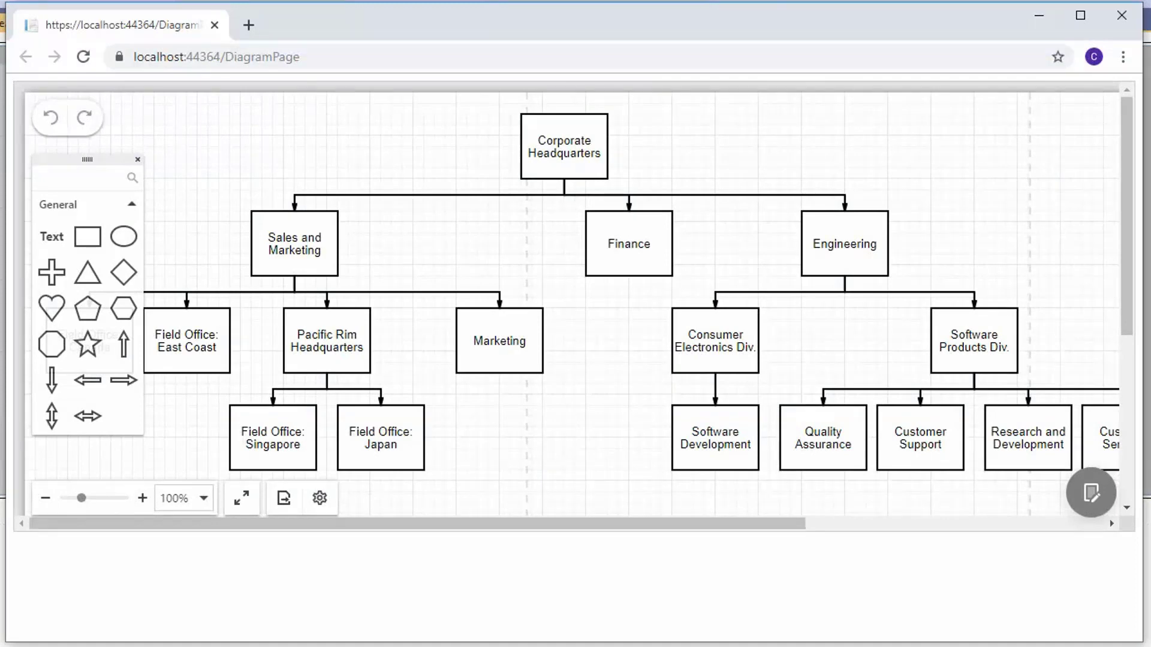
mouse_move(578, 323)
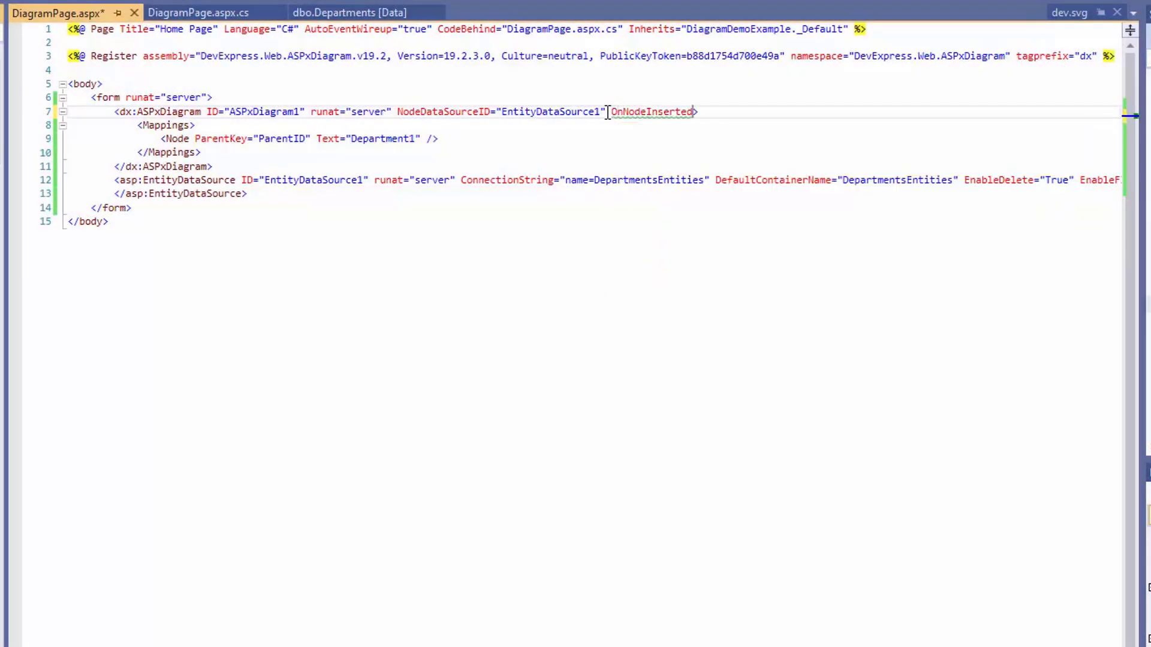
Wire OnNodeInserted="ASPxDiagram1_NodeInserted" and implement the handler storing lastInsertedId in code-behind
type("=\"ASPxDiagram1_NodeInserted\">")
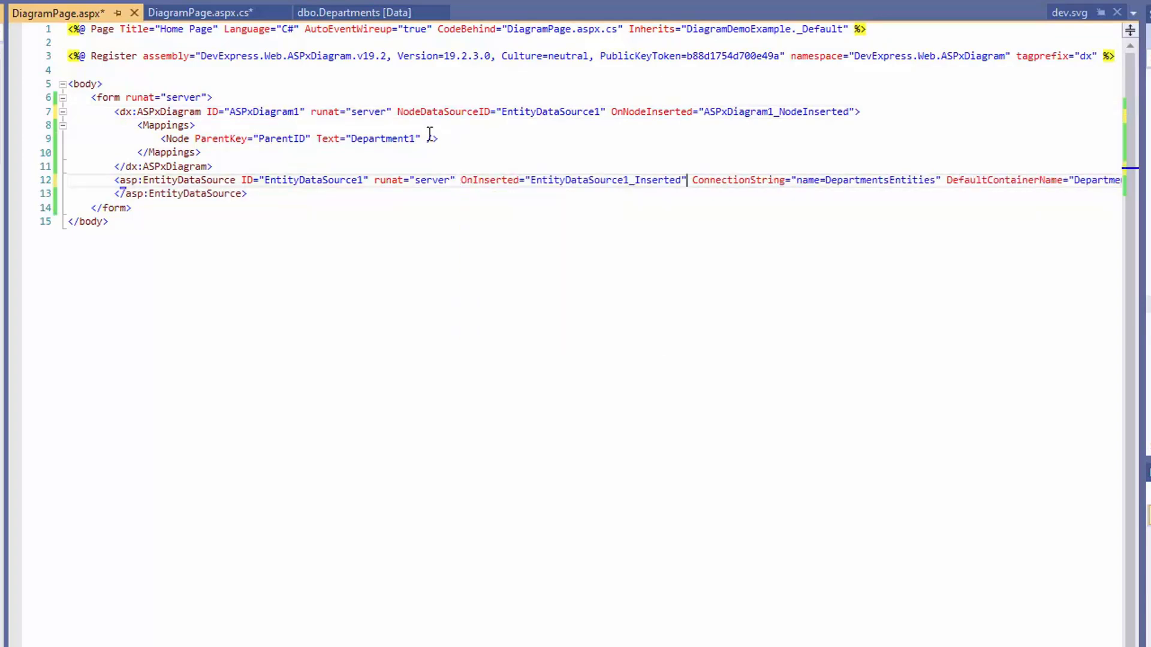
left_click(198, 12)
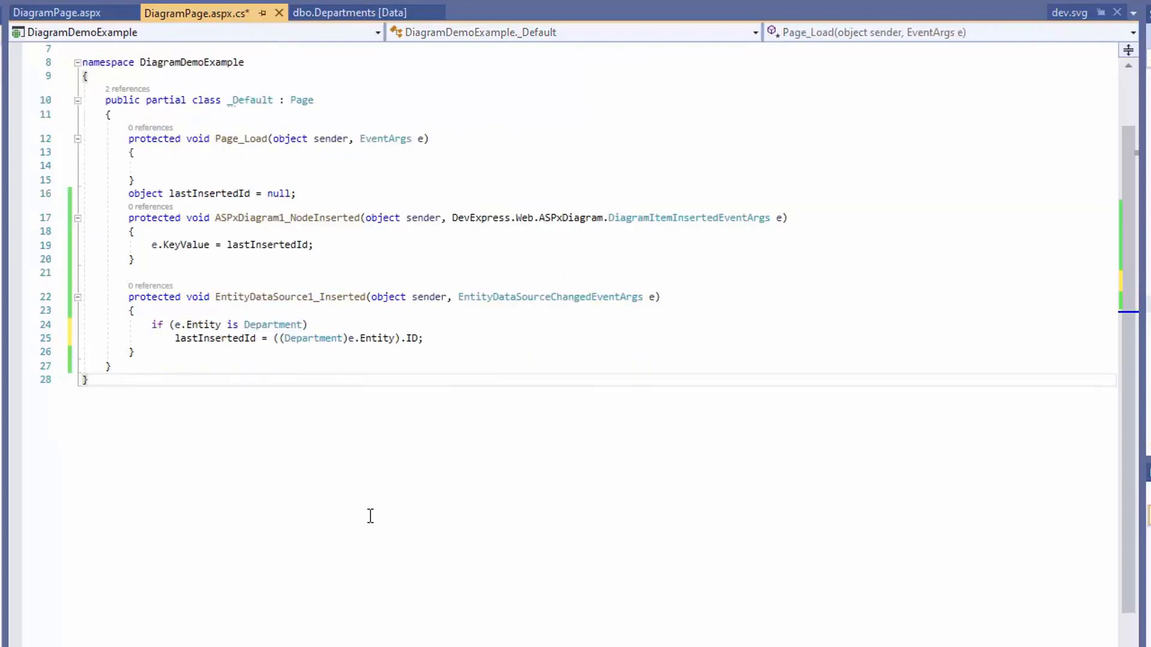
left_click(56, 12)
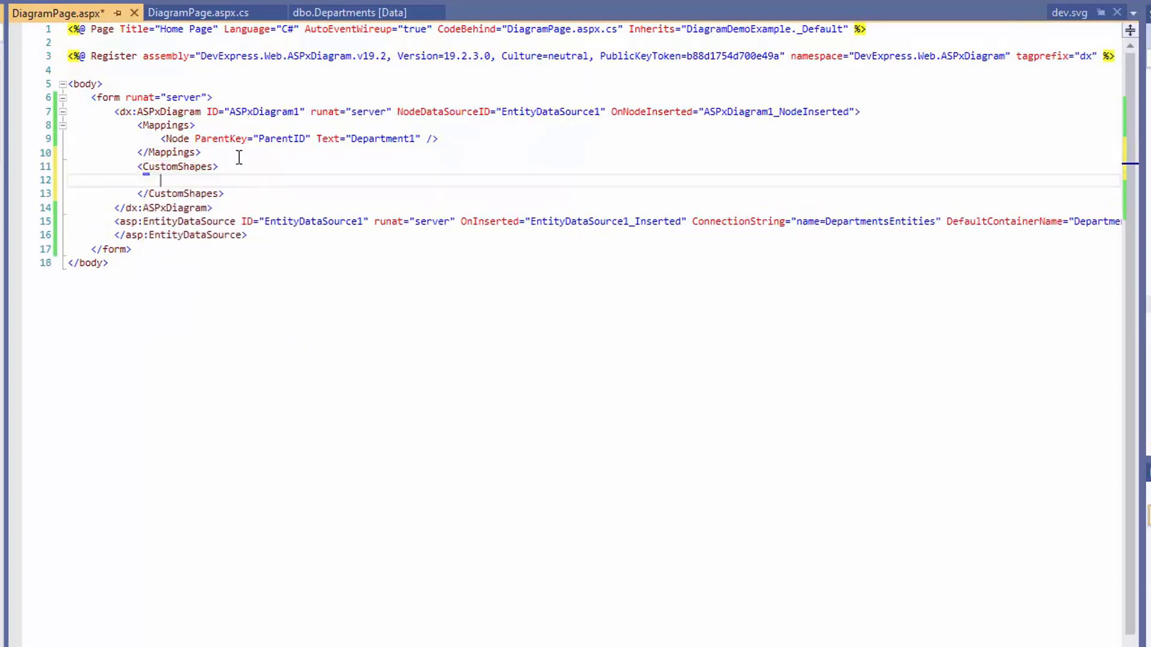
Define a Marketing DiagramCustomShape with image Content/CustomShapes/market.svg, Type and Title 'Marketing'
type("<dx:DiagramCustomShape")
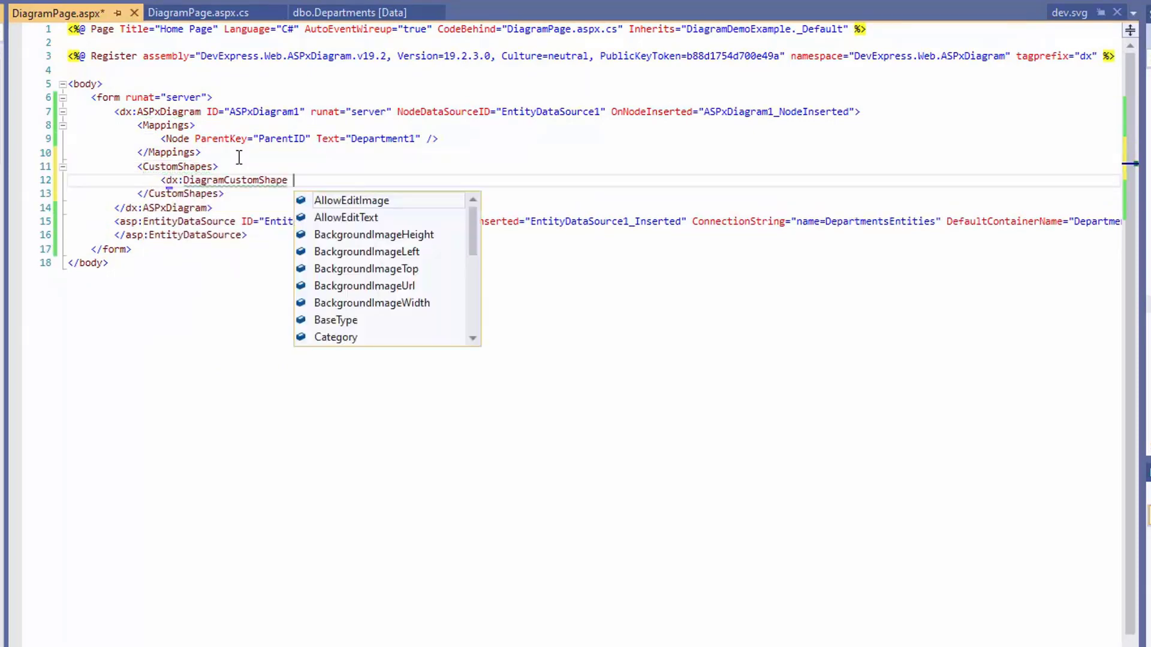
type("BackgroundImageUrl")
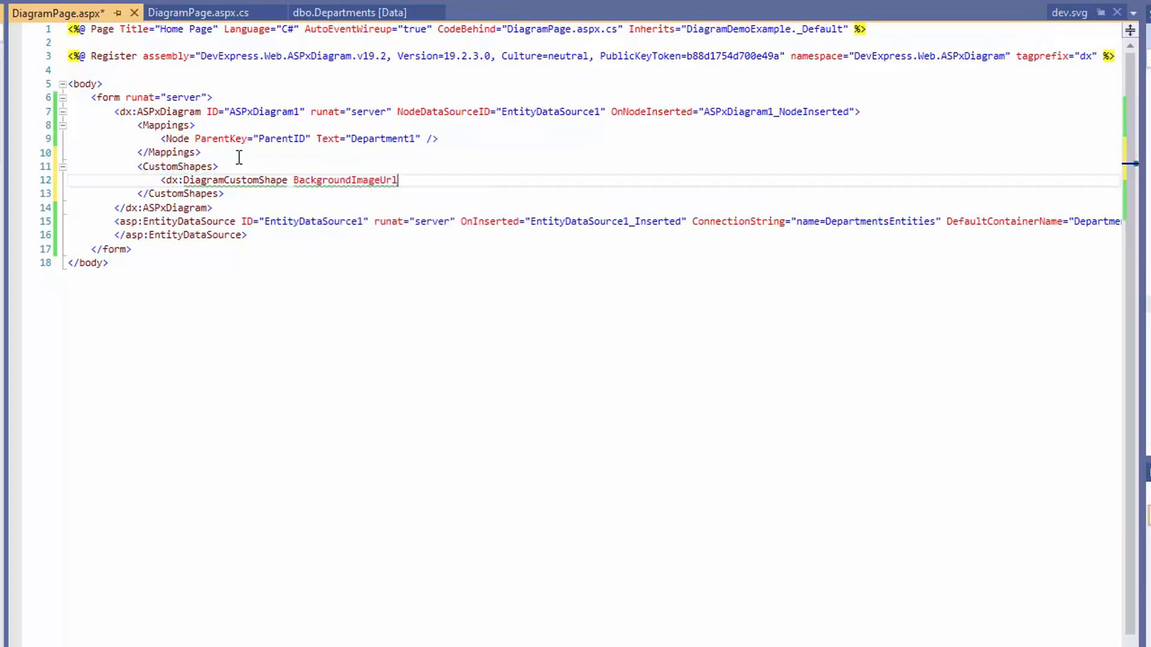
type("=\"Content/CustomShapes/market.svg\"")
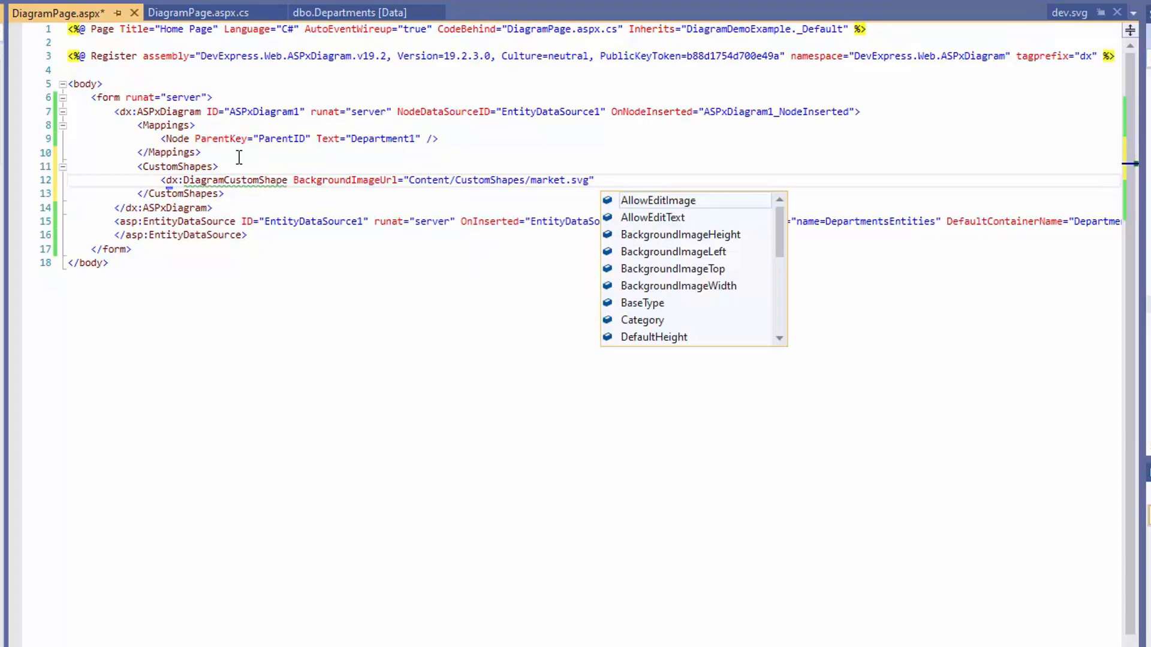
type("Type")
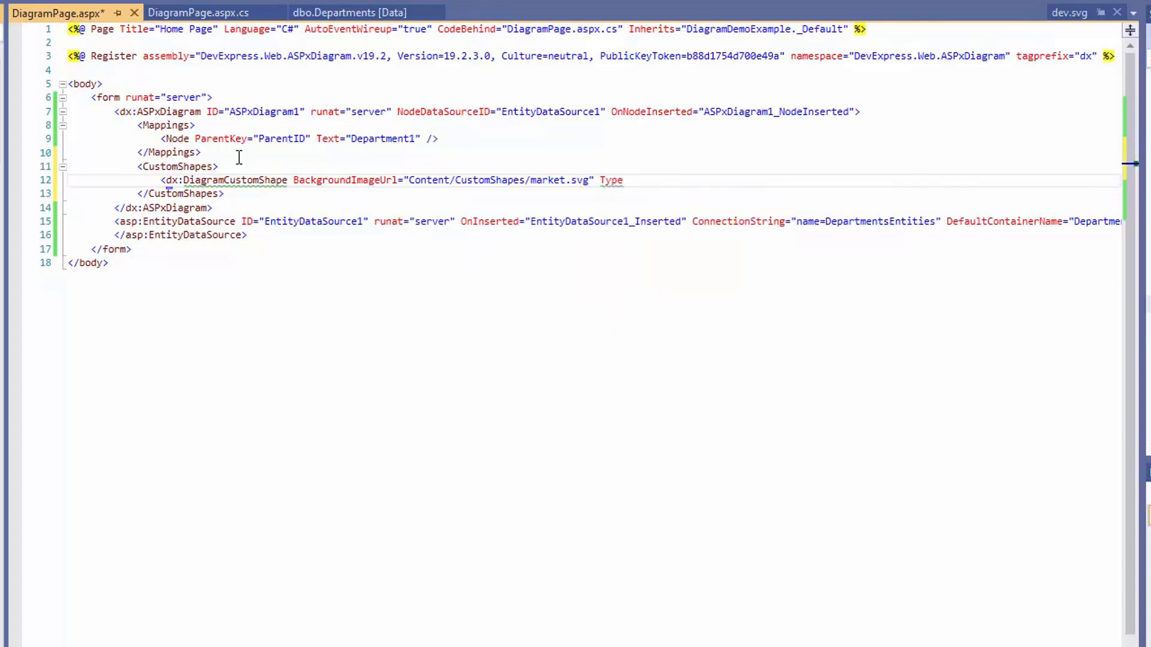
type("=\"Mar\"")
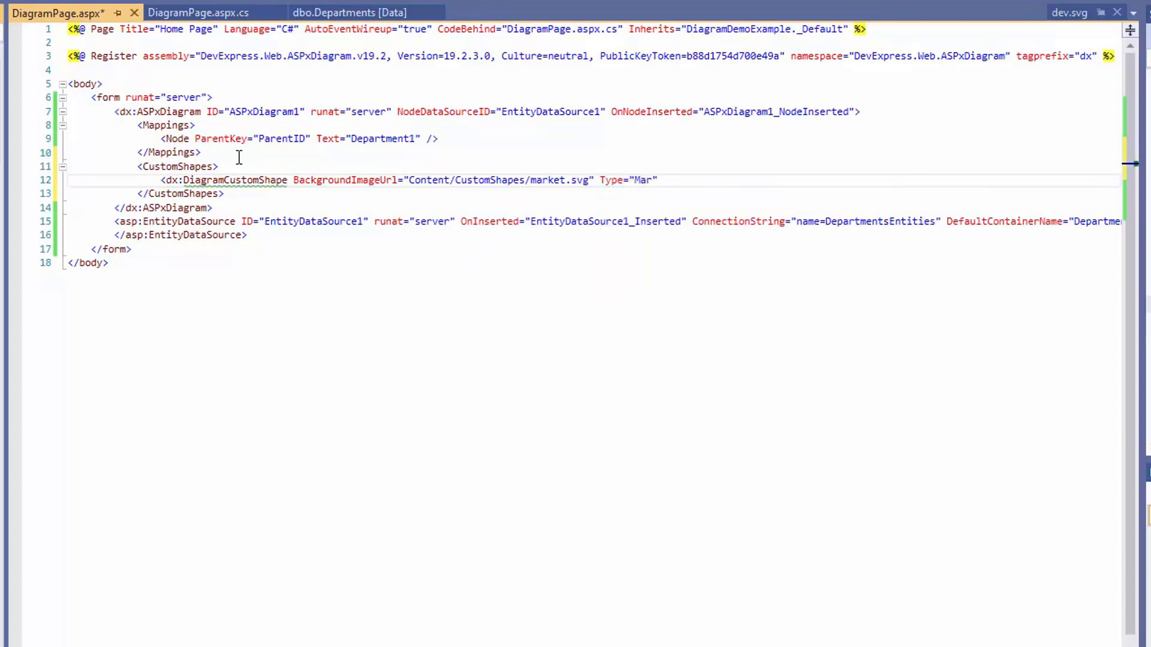
type("keting")
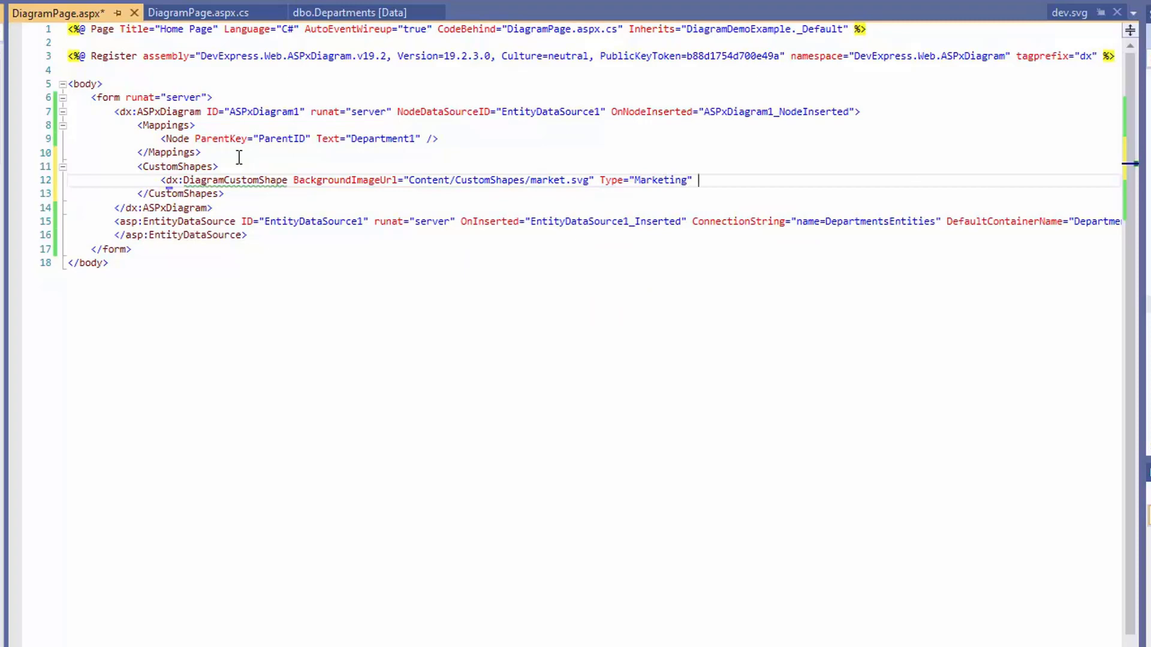
type("Title=\"Marketing\" Category=\"Depart")
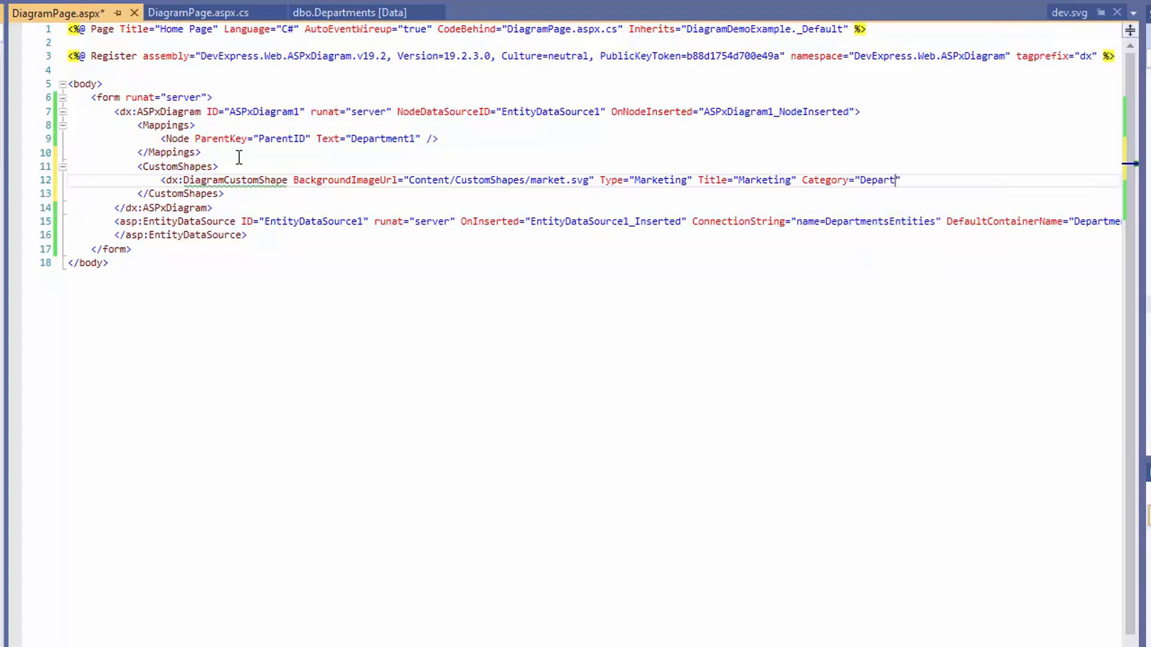
Group the custom shapes under a Departments toolbox category and run the page
type("ments\" />")
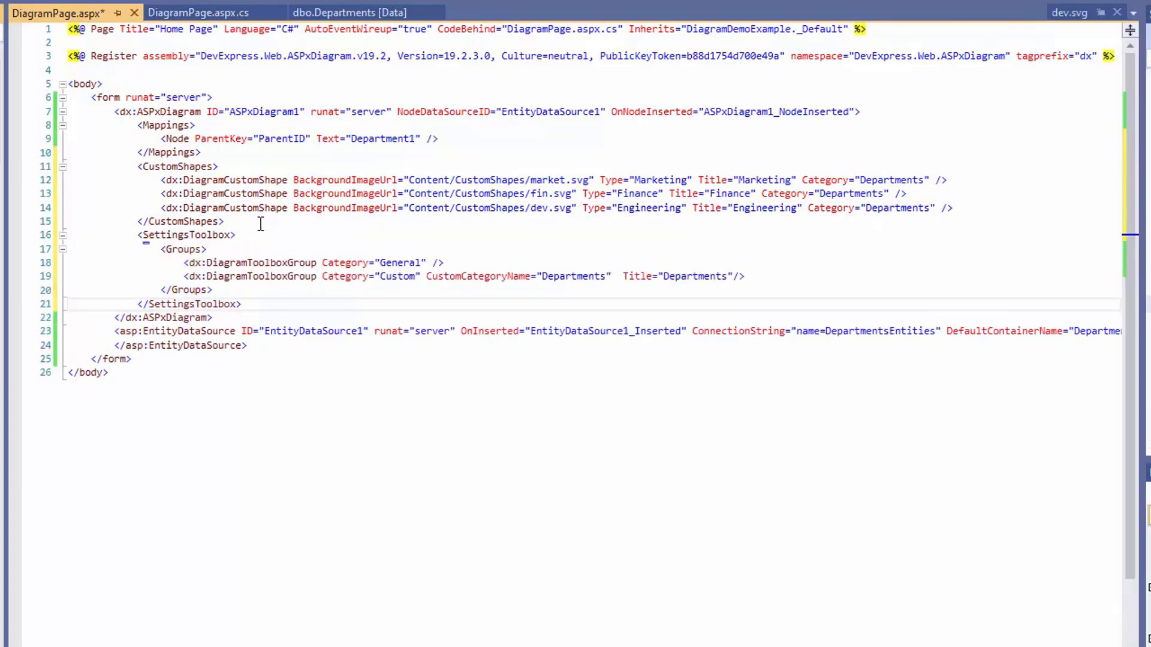
key("F5")
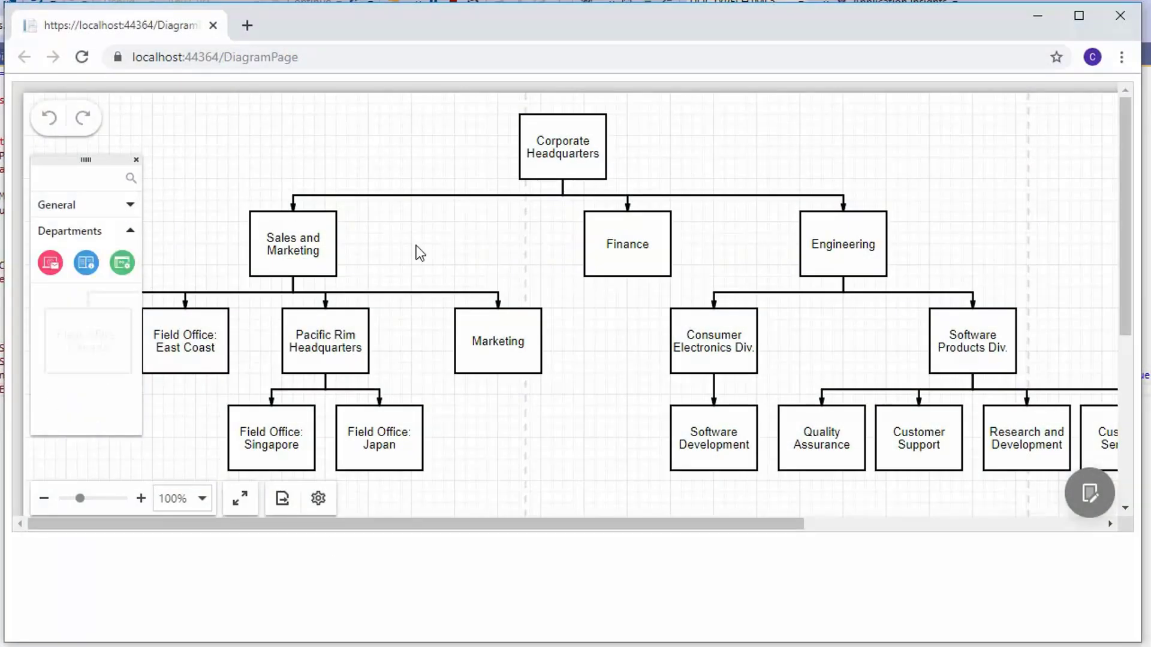
Expand the Departments category in the shape toolbox to show the three department shapes
left_click(627, 243)
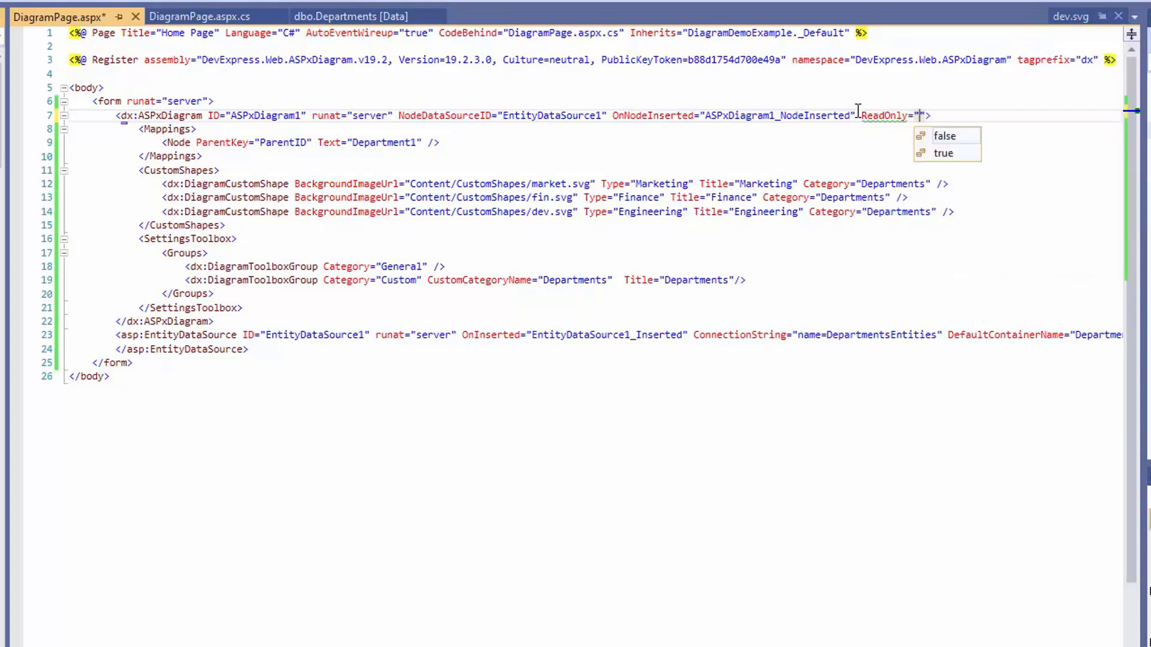
mouse_move(944, 152)
type("true\" SimpleView=\"true")
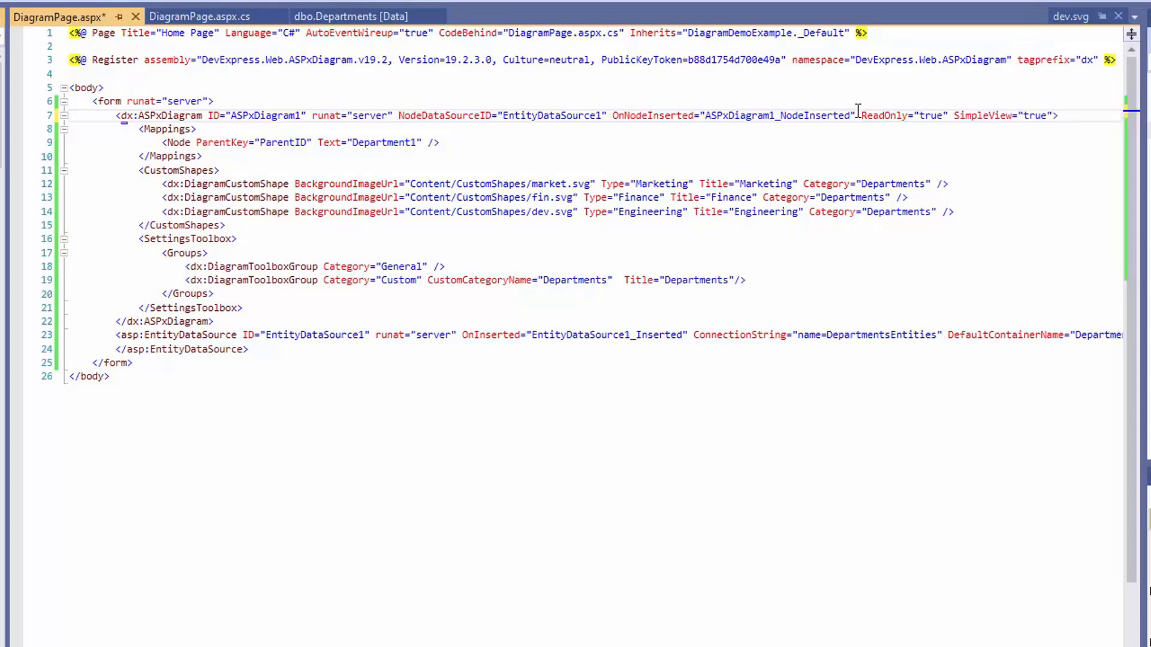
Hide the background grid with <SettingsGrid Visible="false" /> inside the ASPxDiagram tag
left_click(1056, 115)
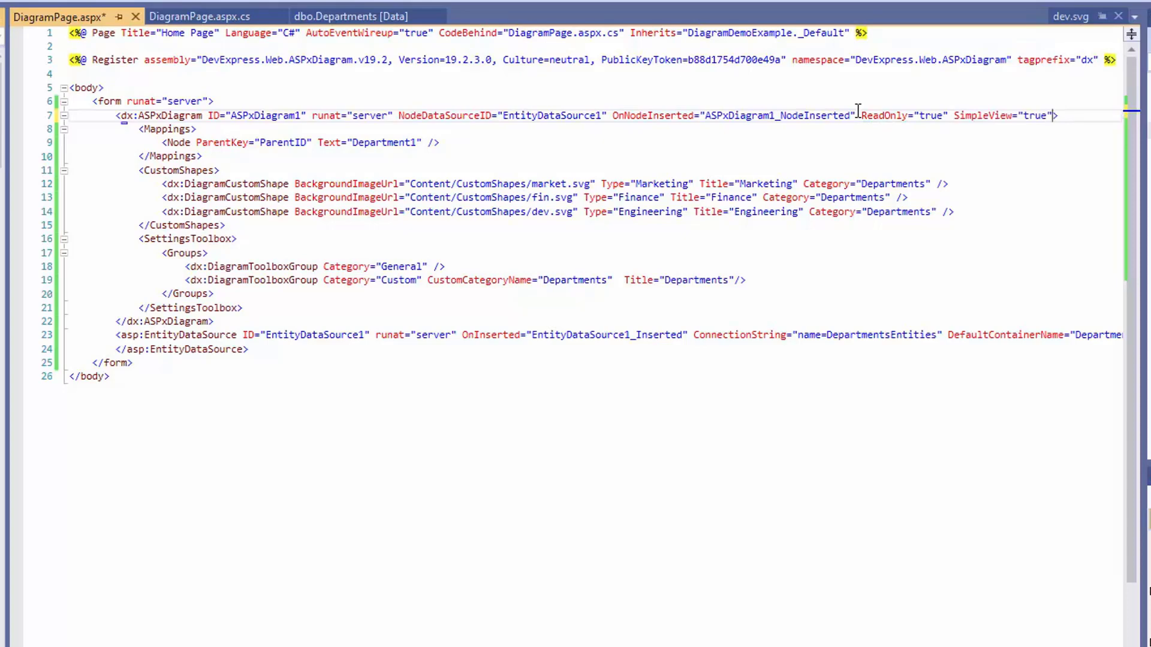
type("<SettingsGrid Visible=\"false\" />")
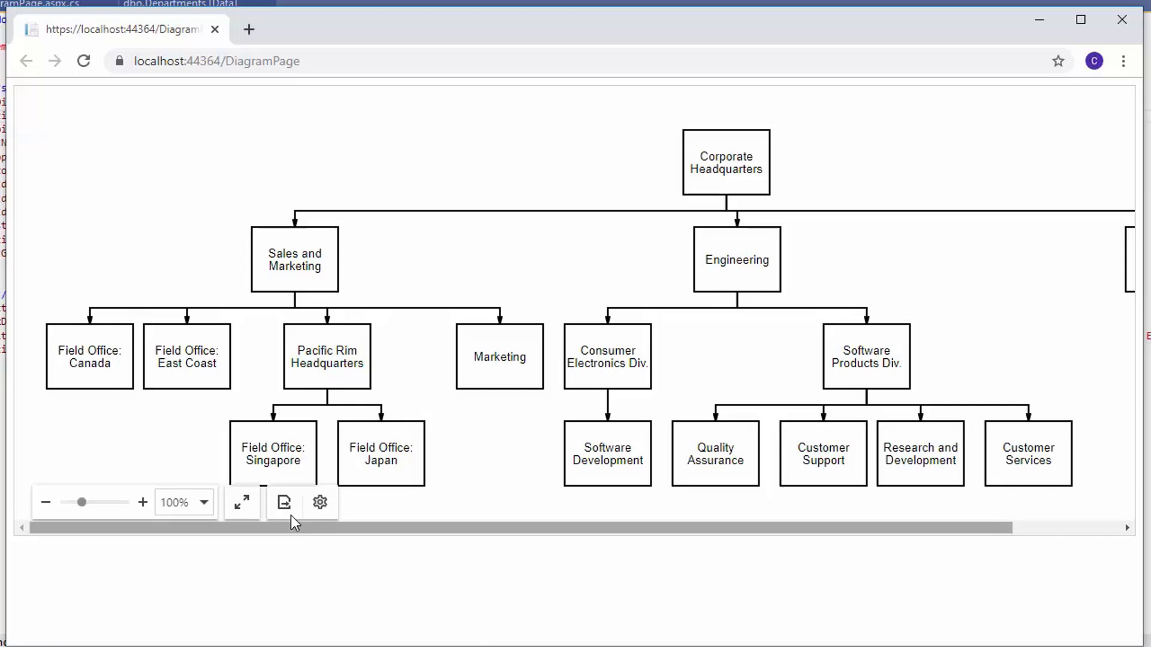
Show the export menu listing PNG, JPEG and SVG formats for the read-only org chart
left_click(283, 502)
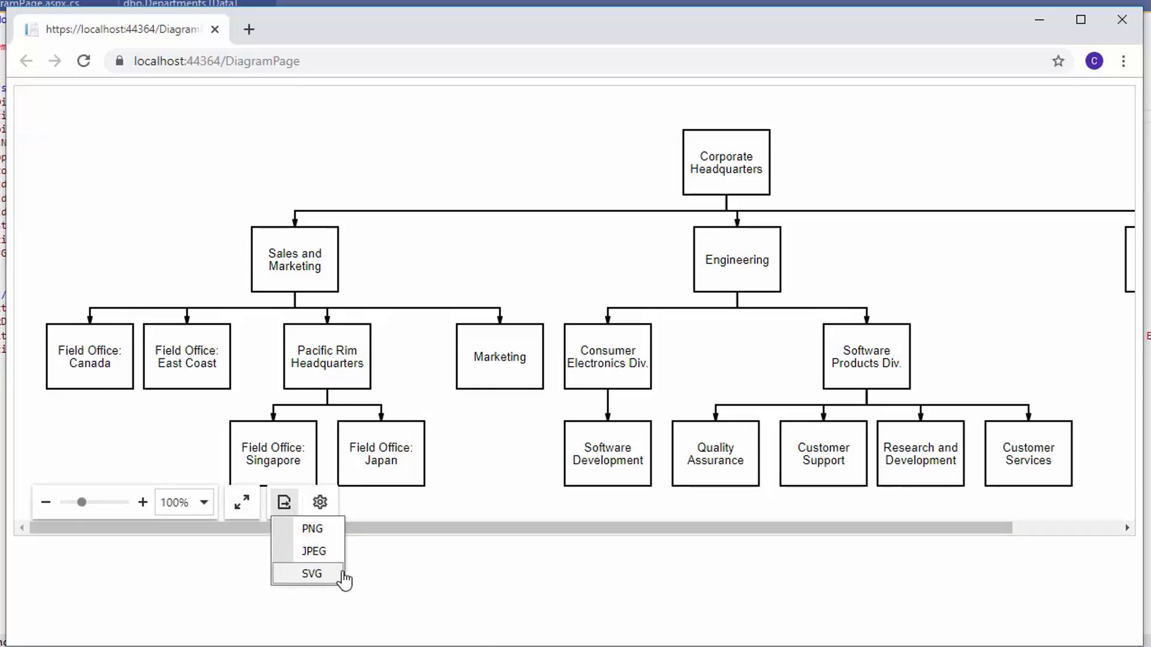